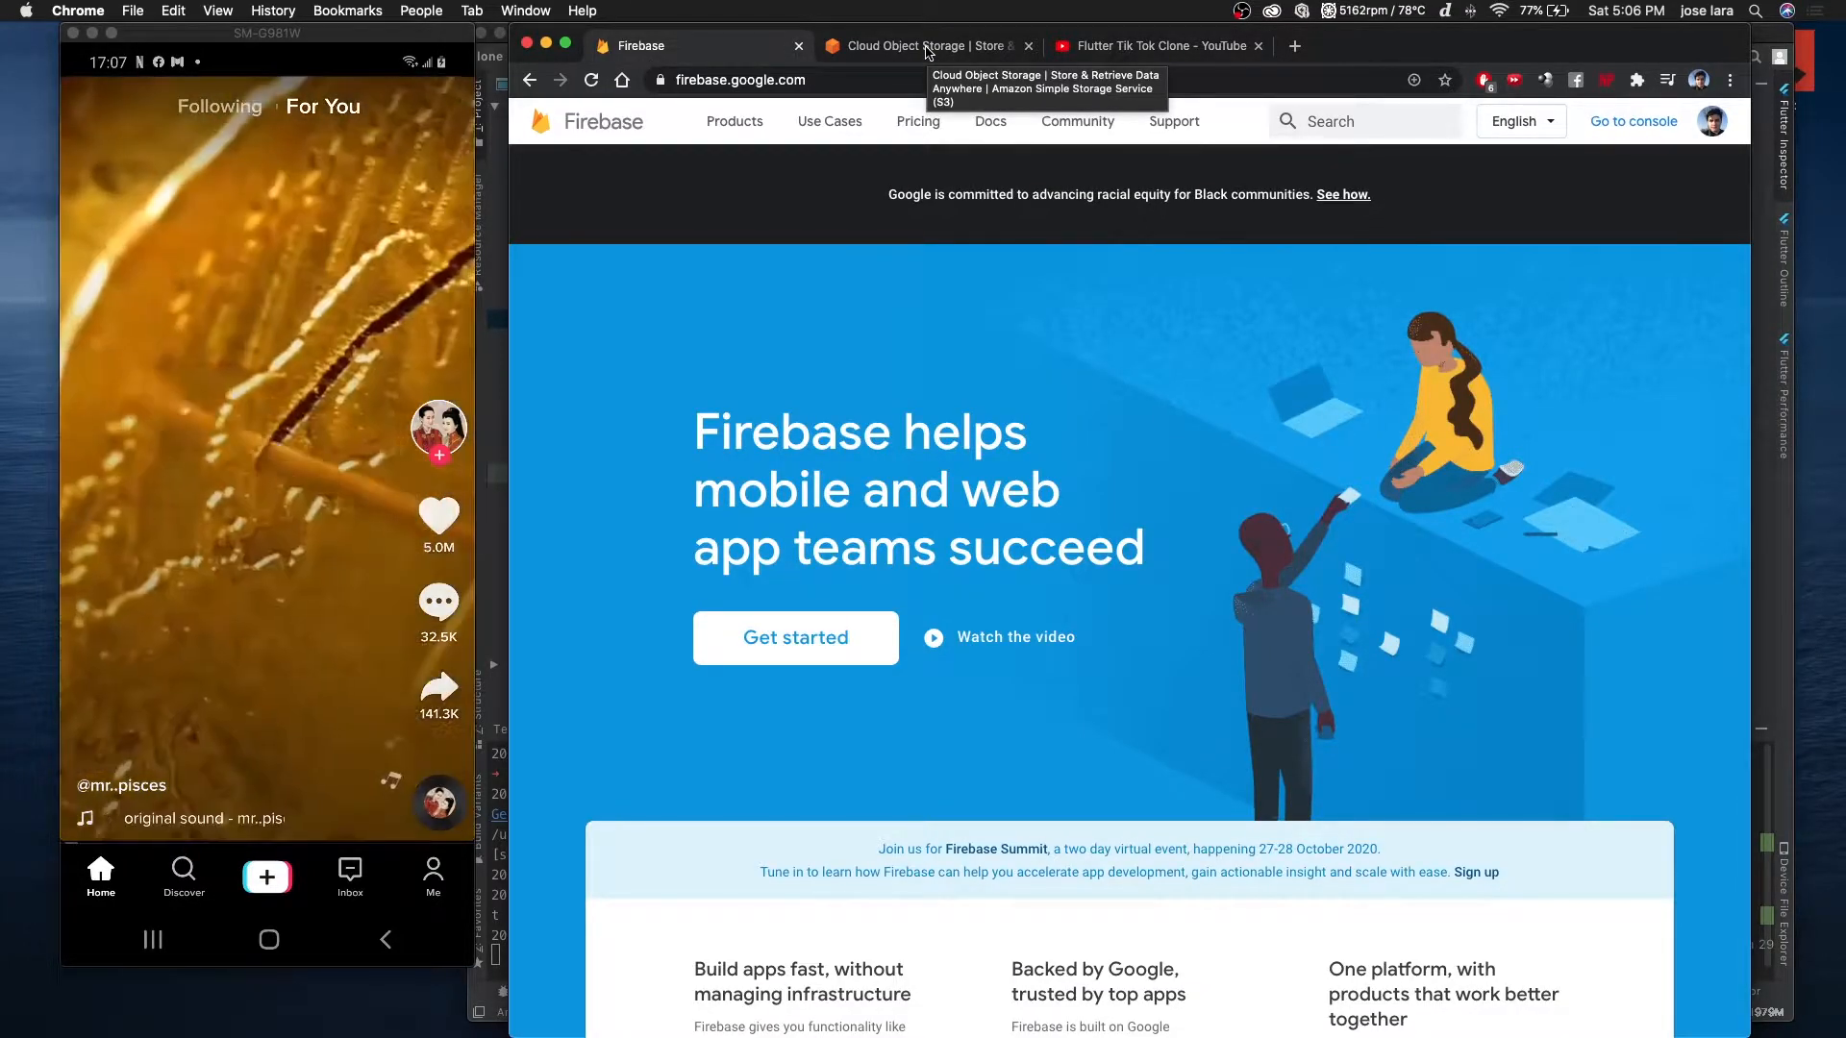
Switch away from the Firebase page in Chrome back to the Android Studio project.
left_click(925, 46)
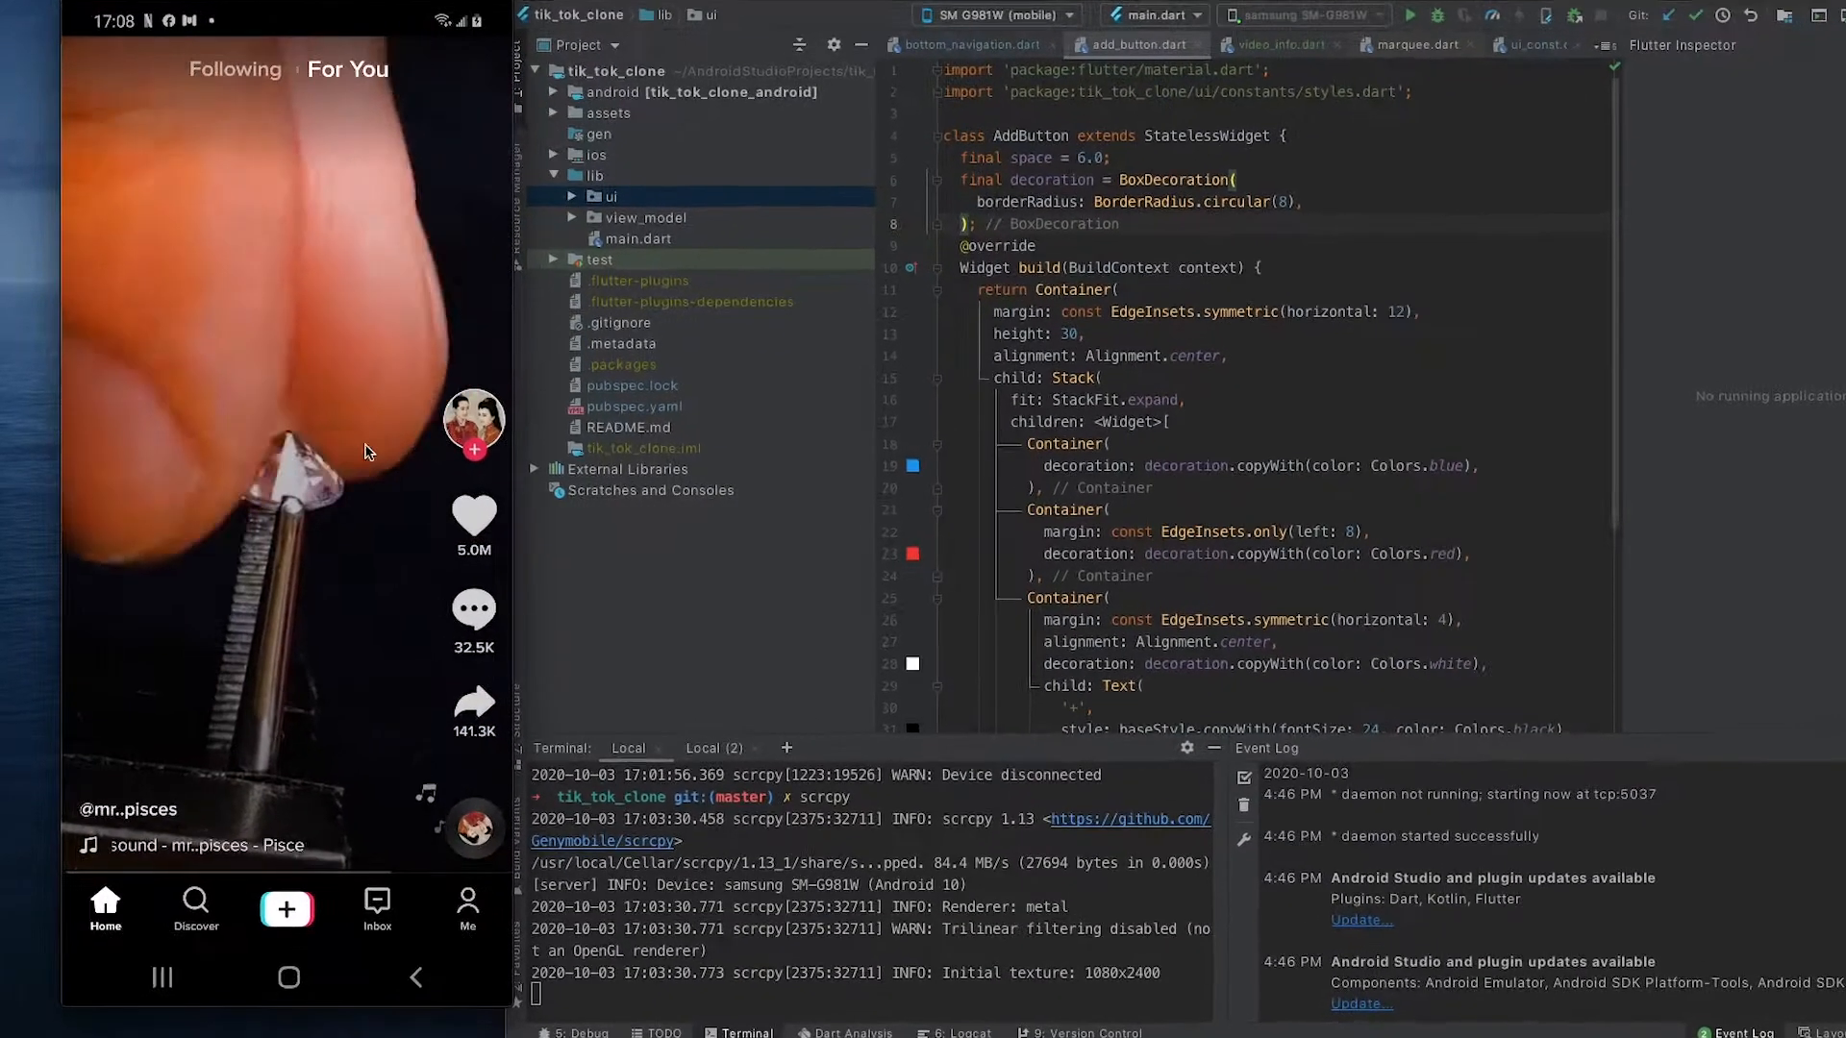
scroll("up", 3)
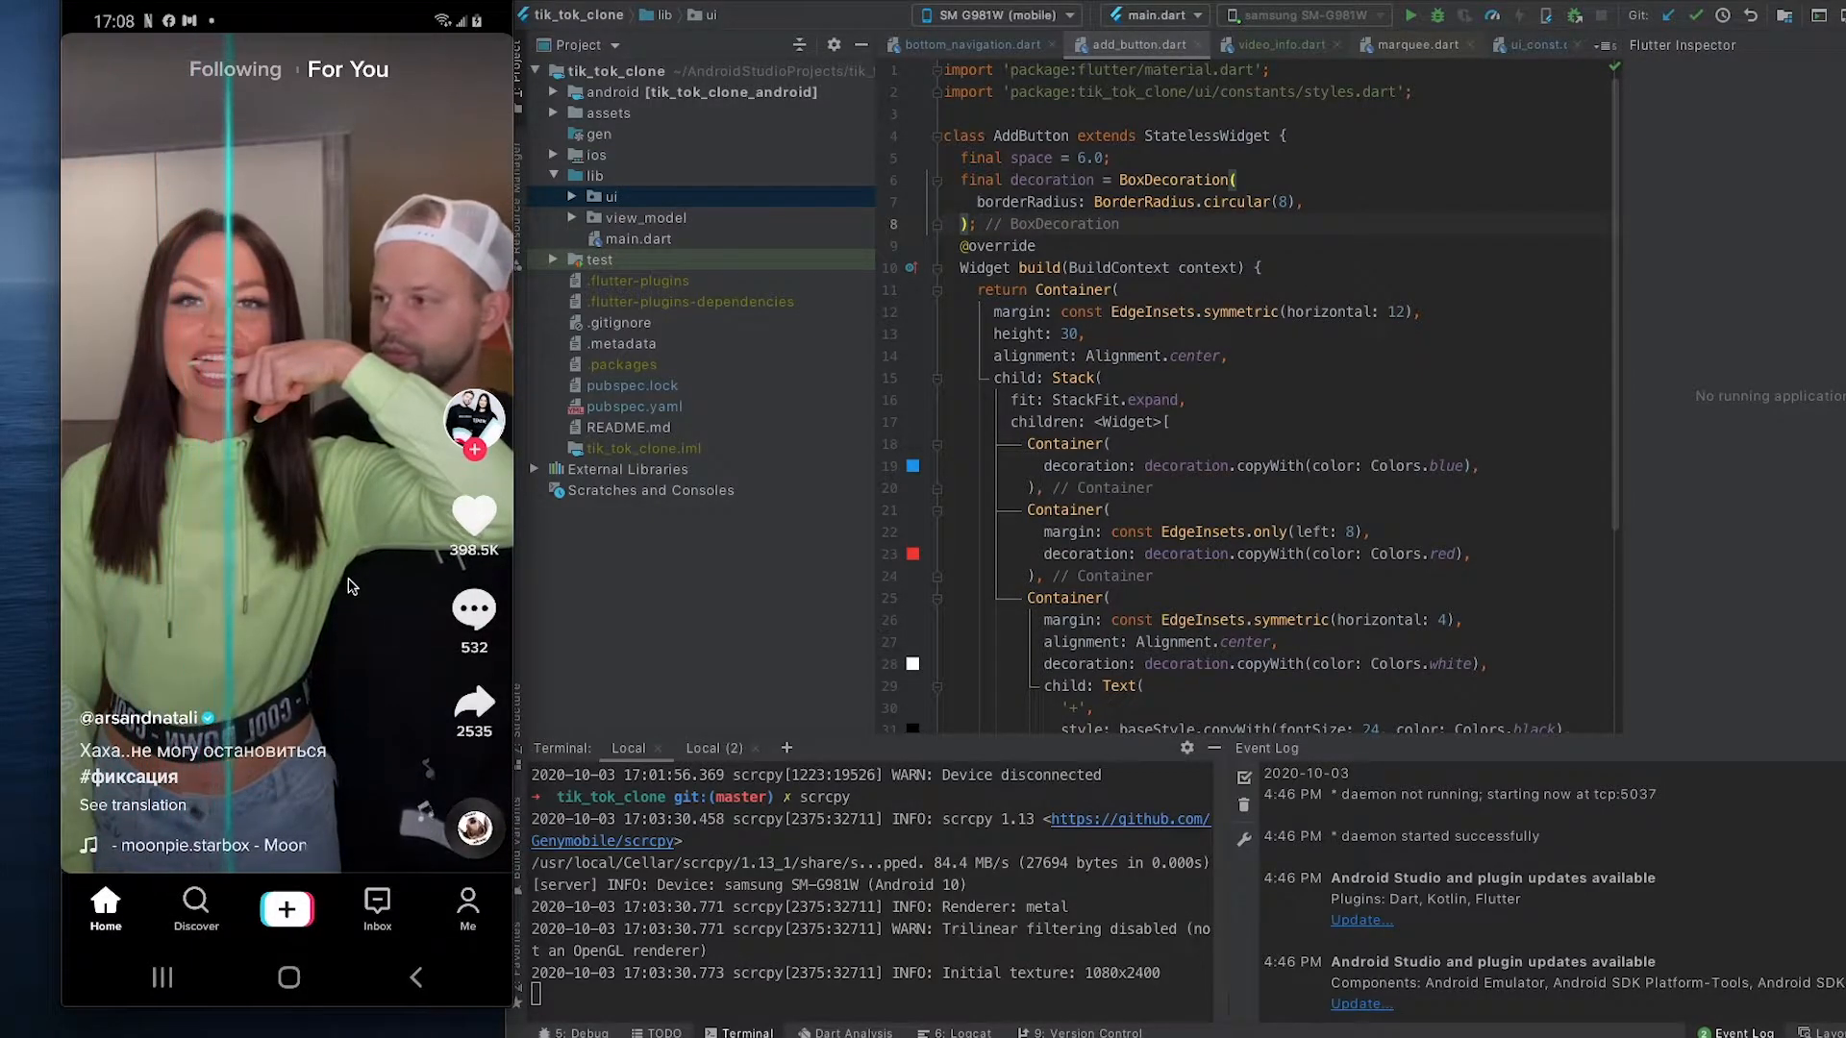
left_click(473, 421)
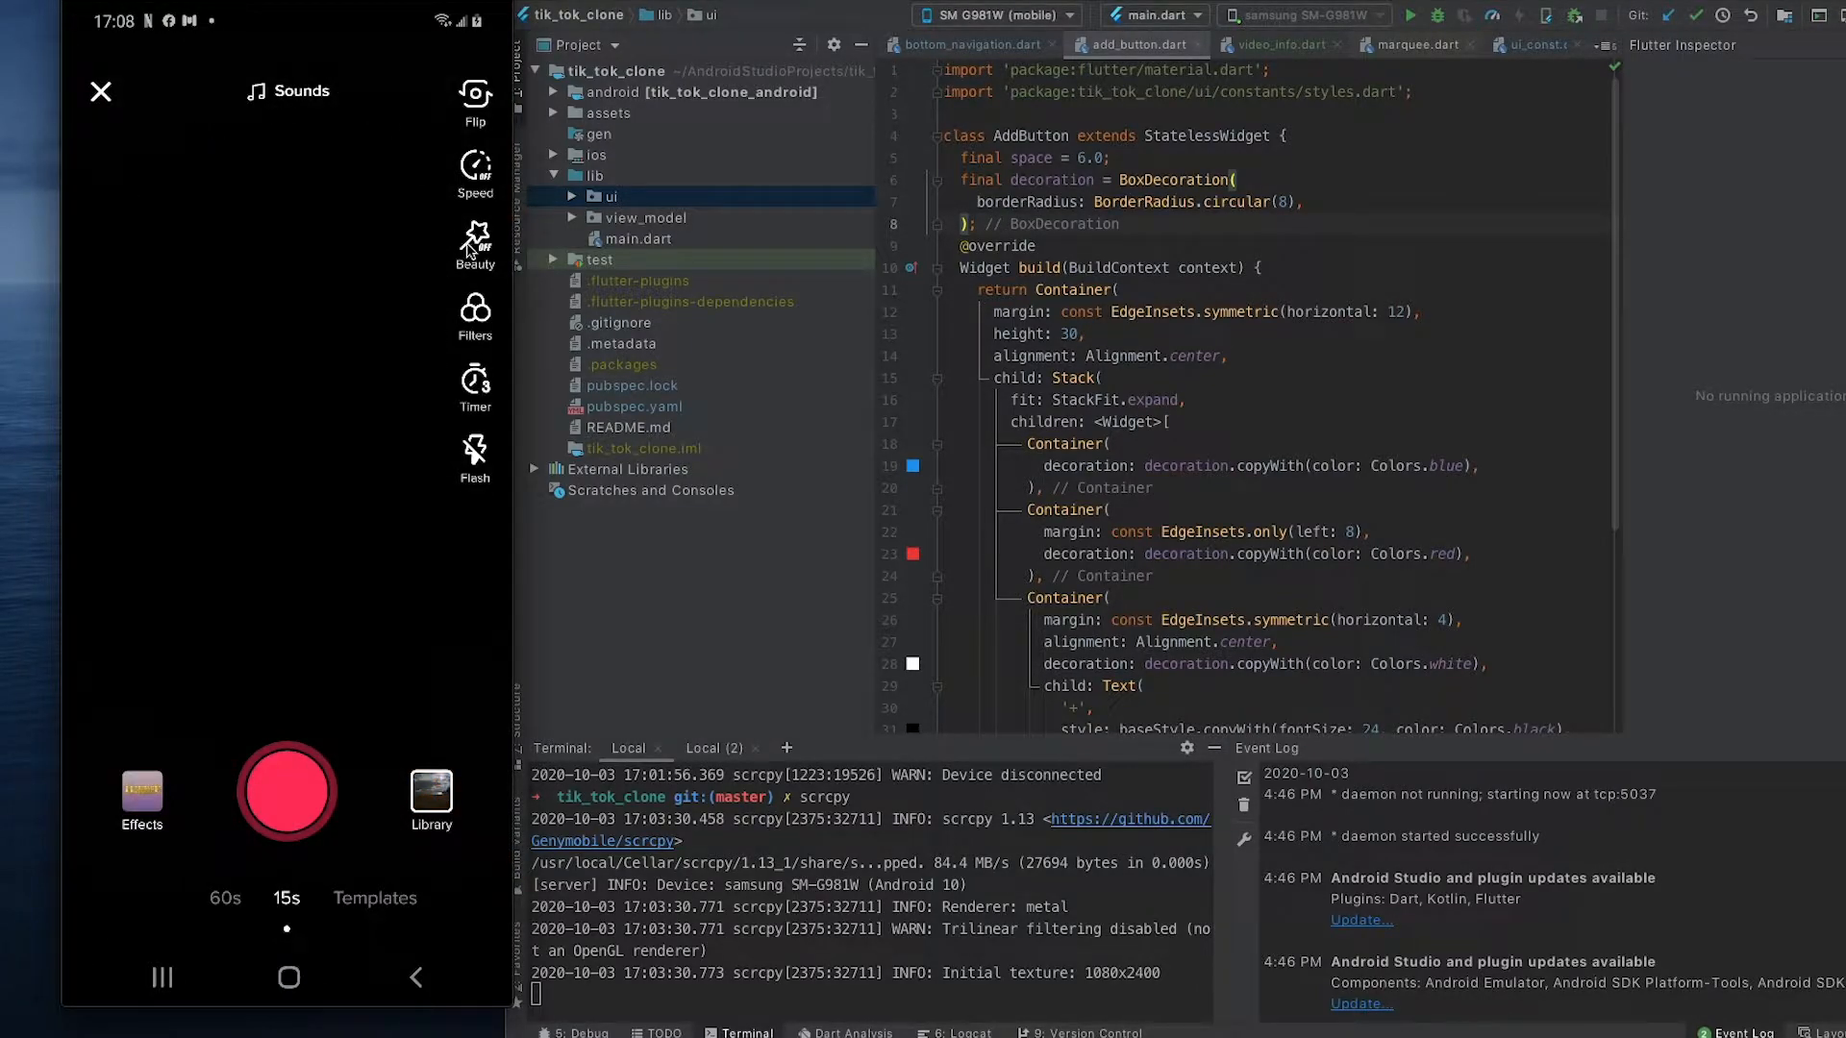
mouse_move(306, 602)
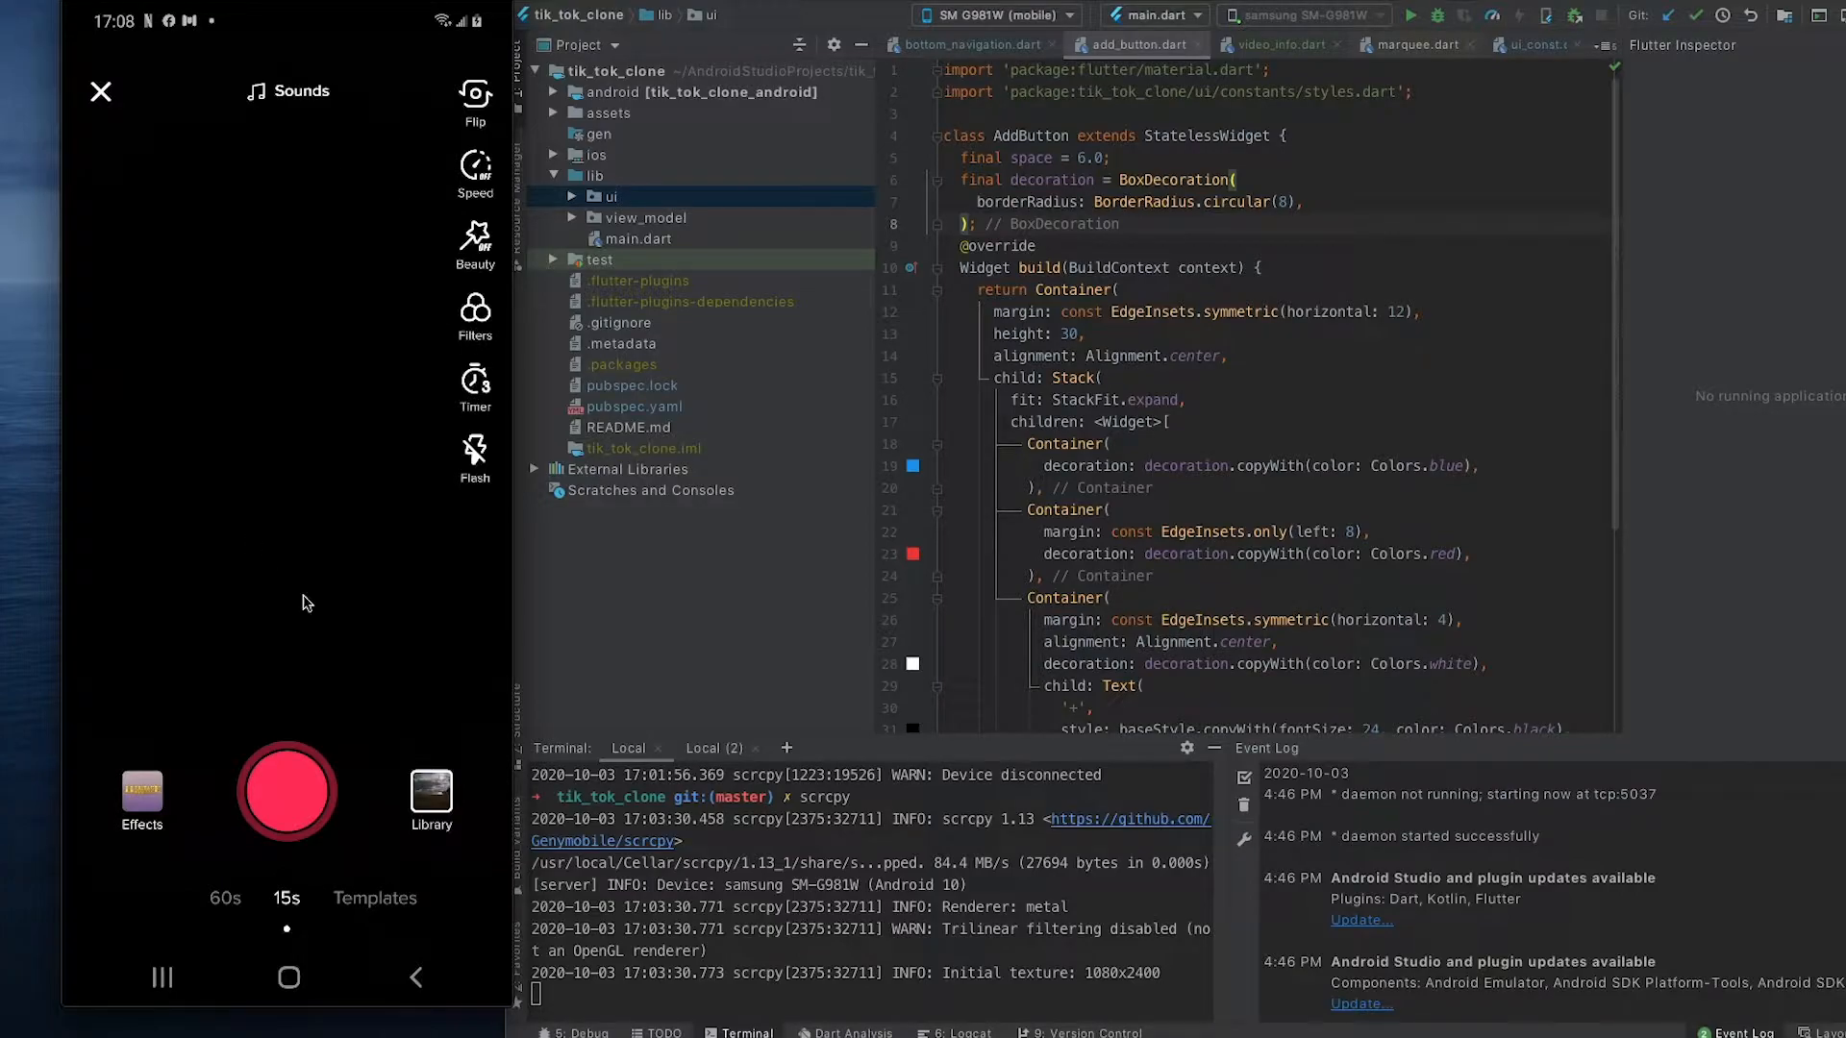
mouse_move(205, 255)
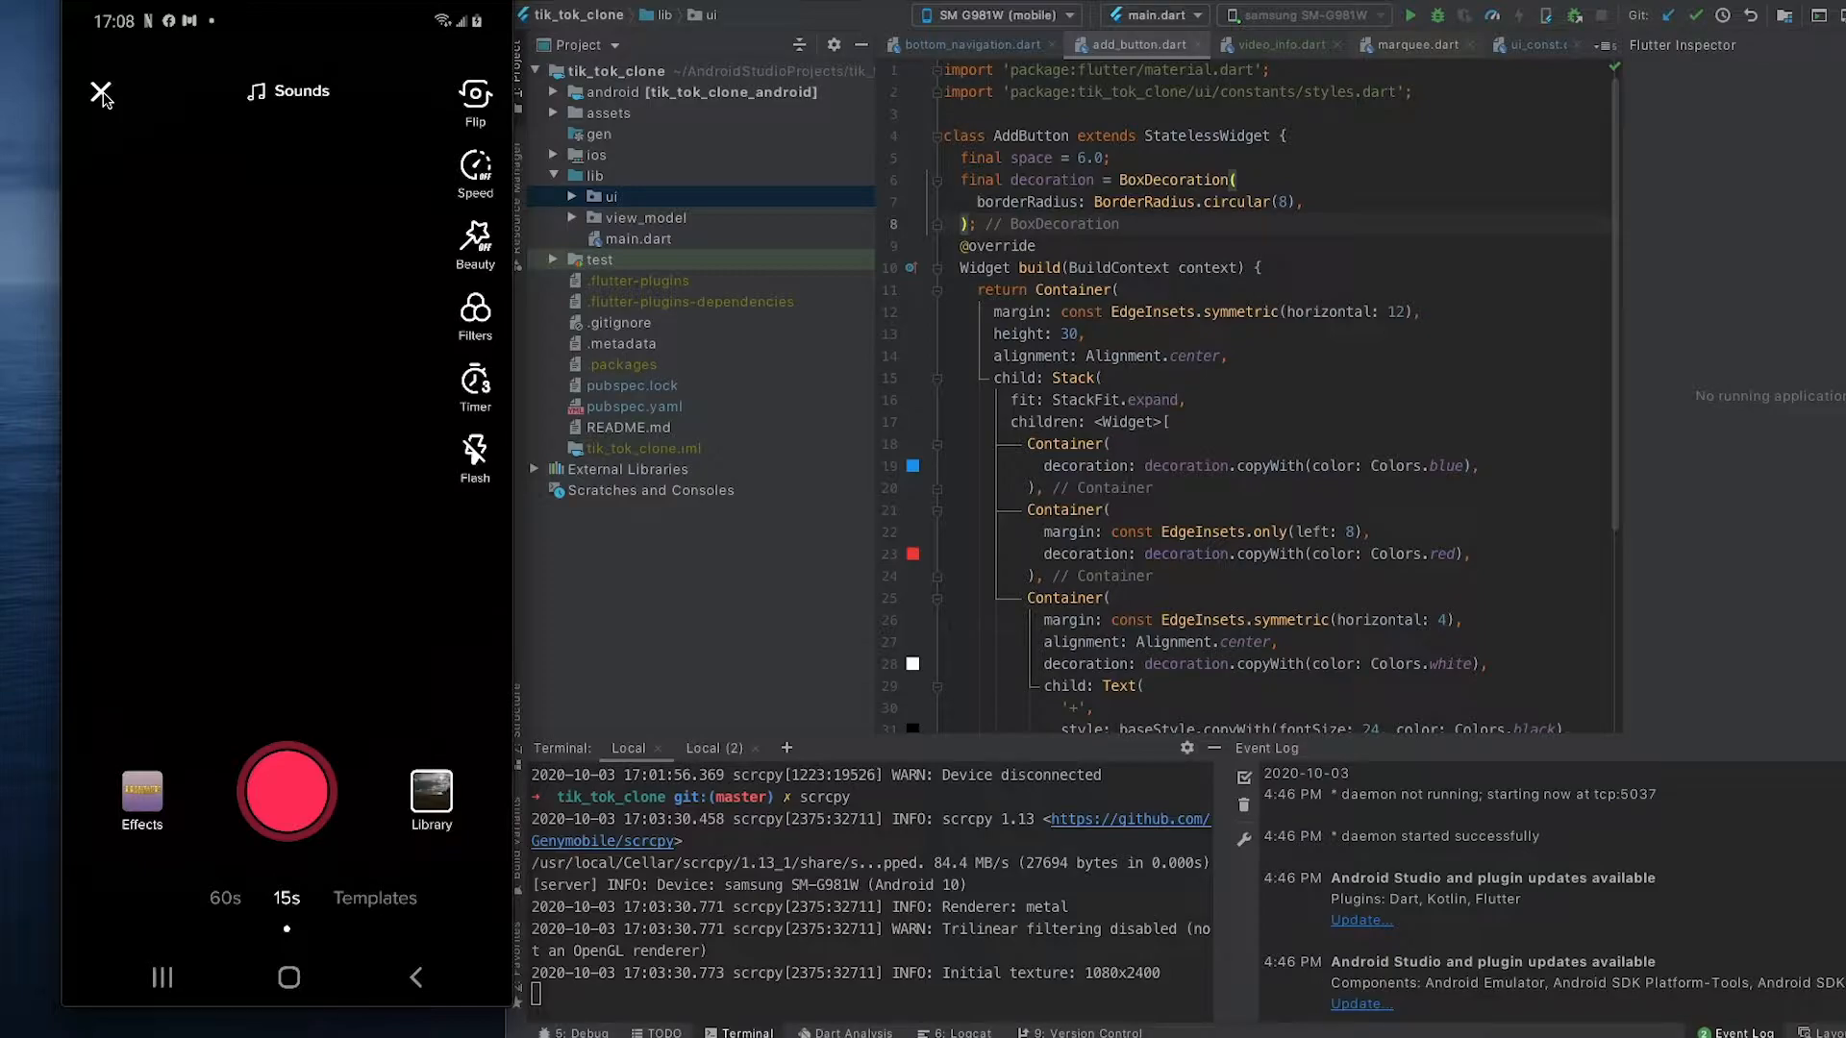
left_click(102, 93)
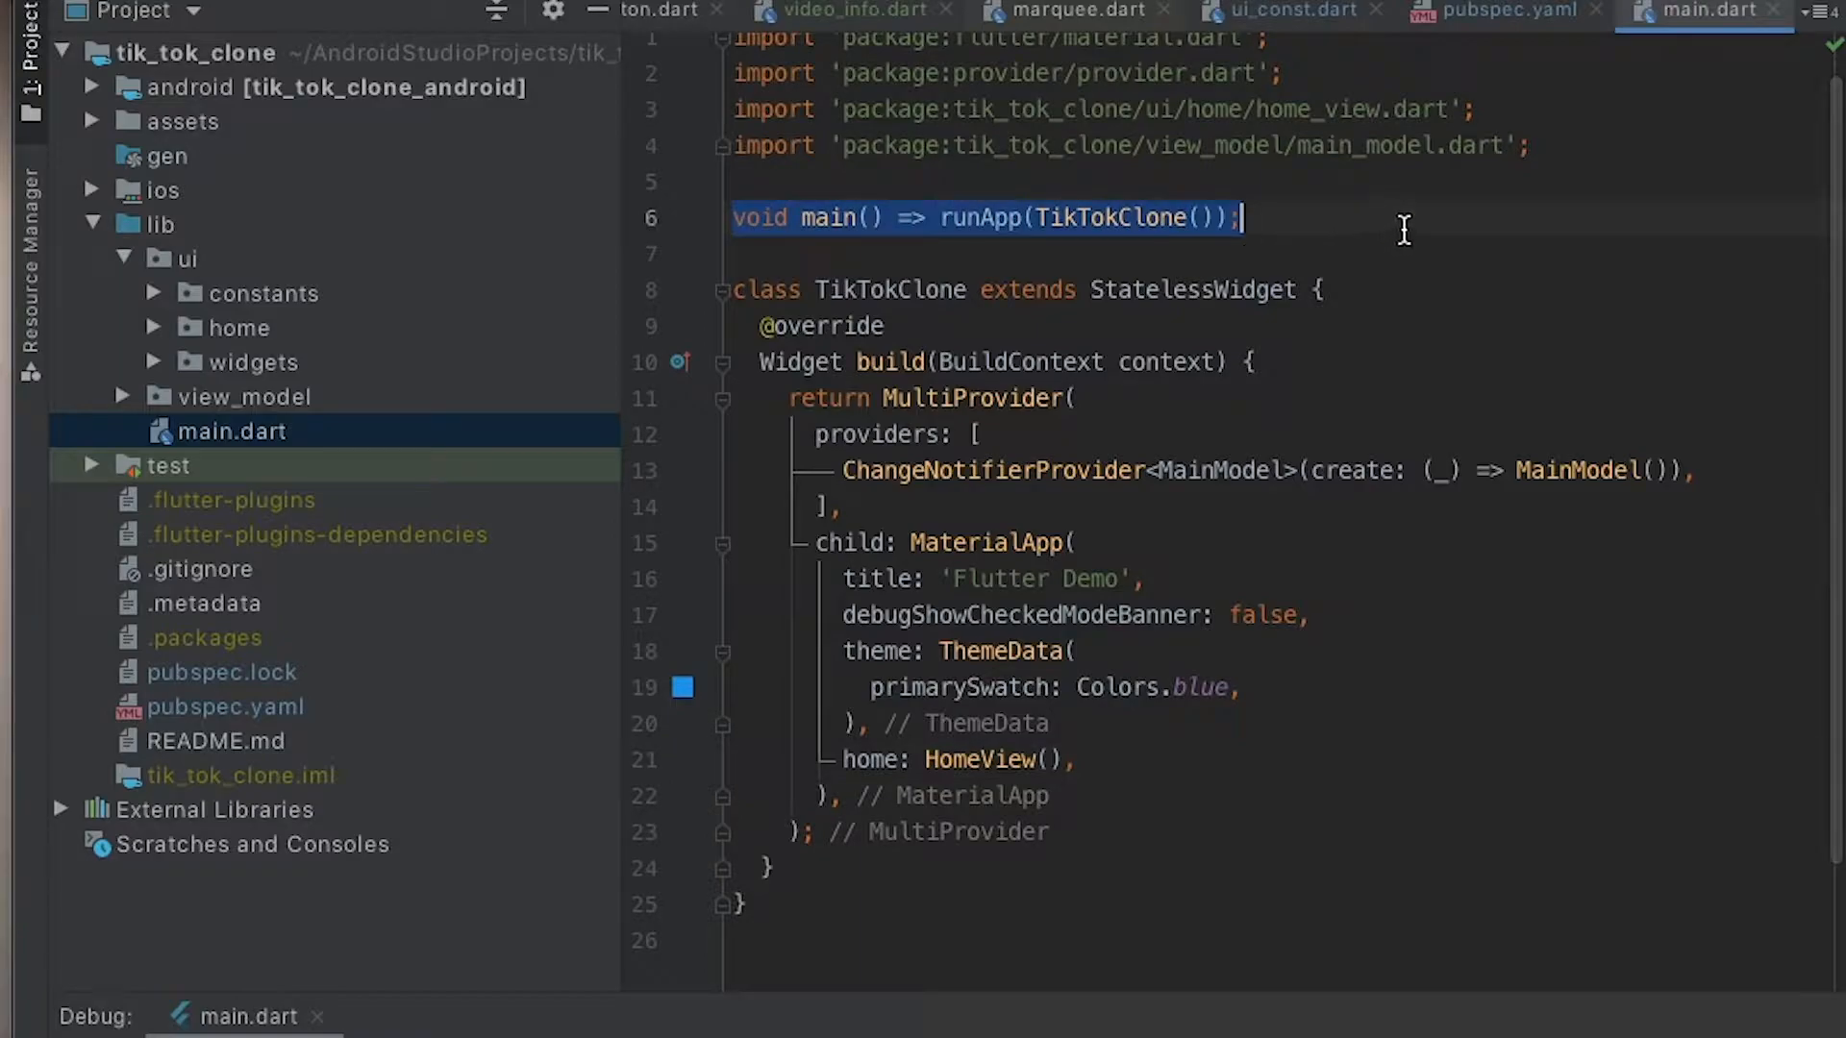
left_click(900, 290)
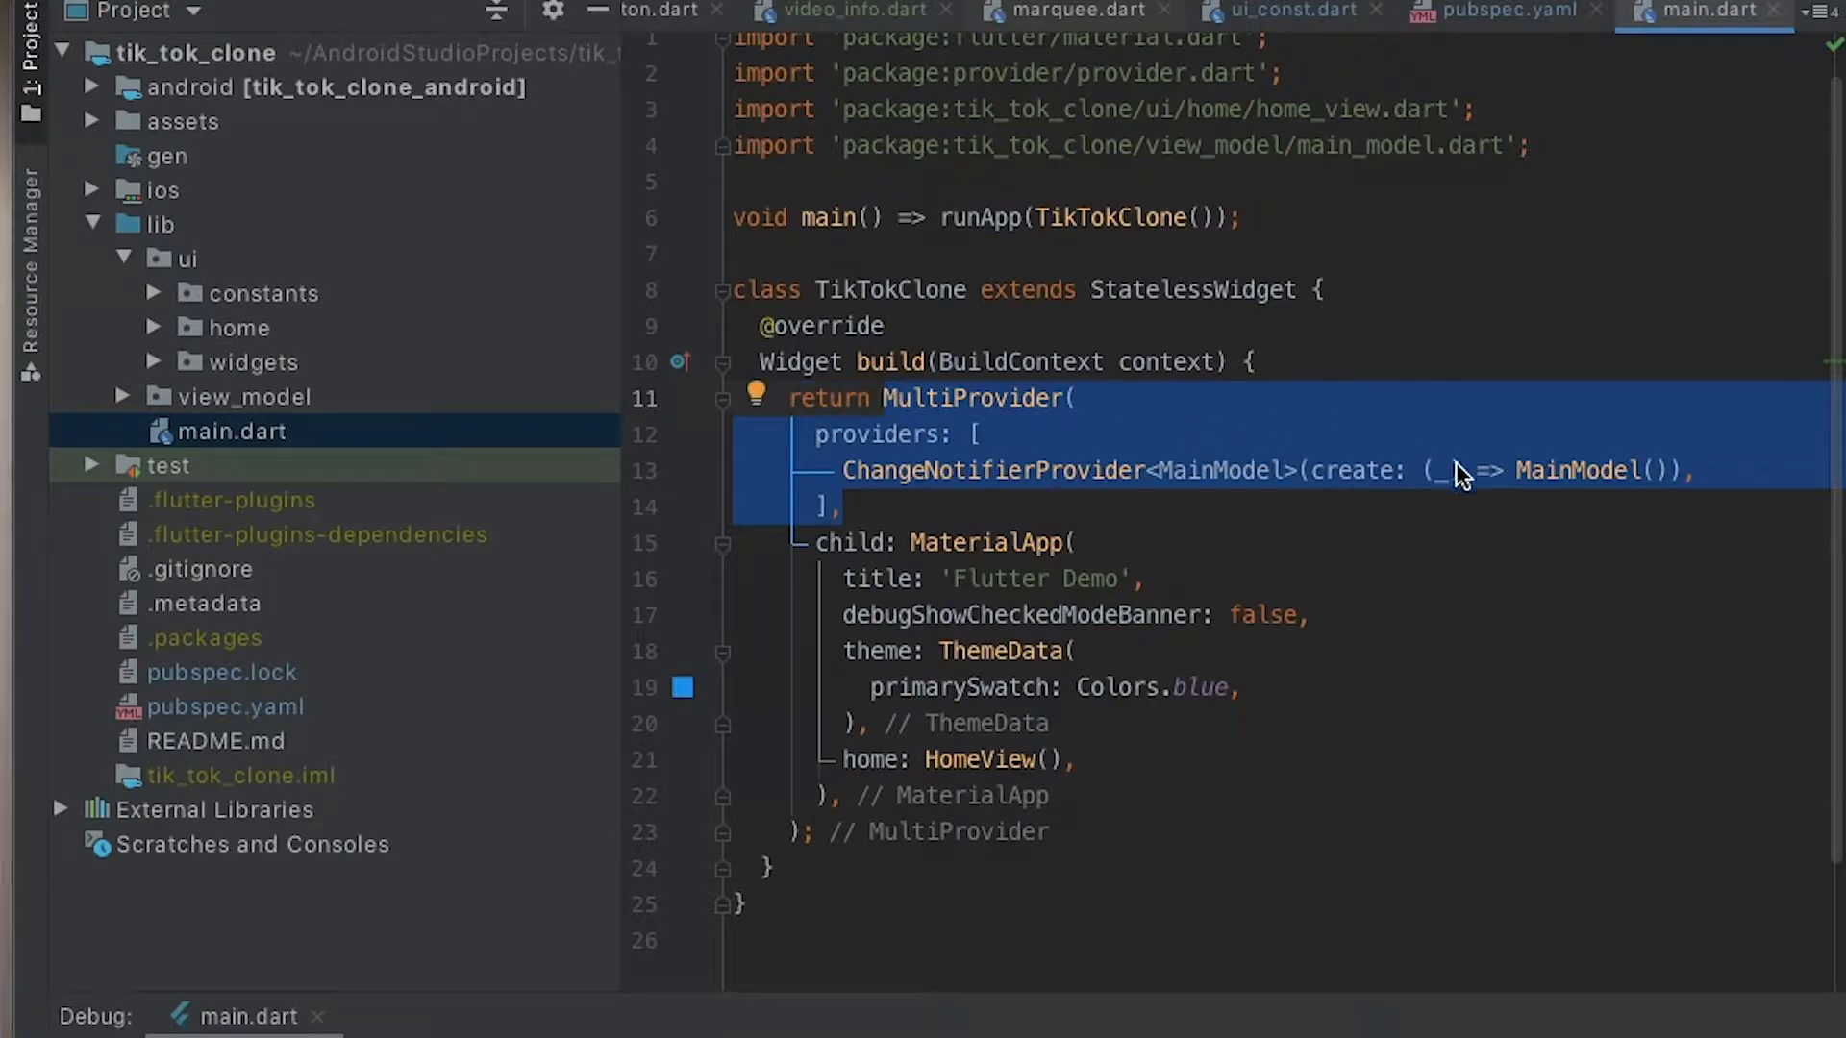
left_click(993, 542)
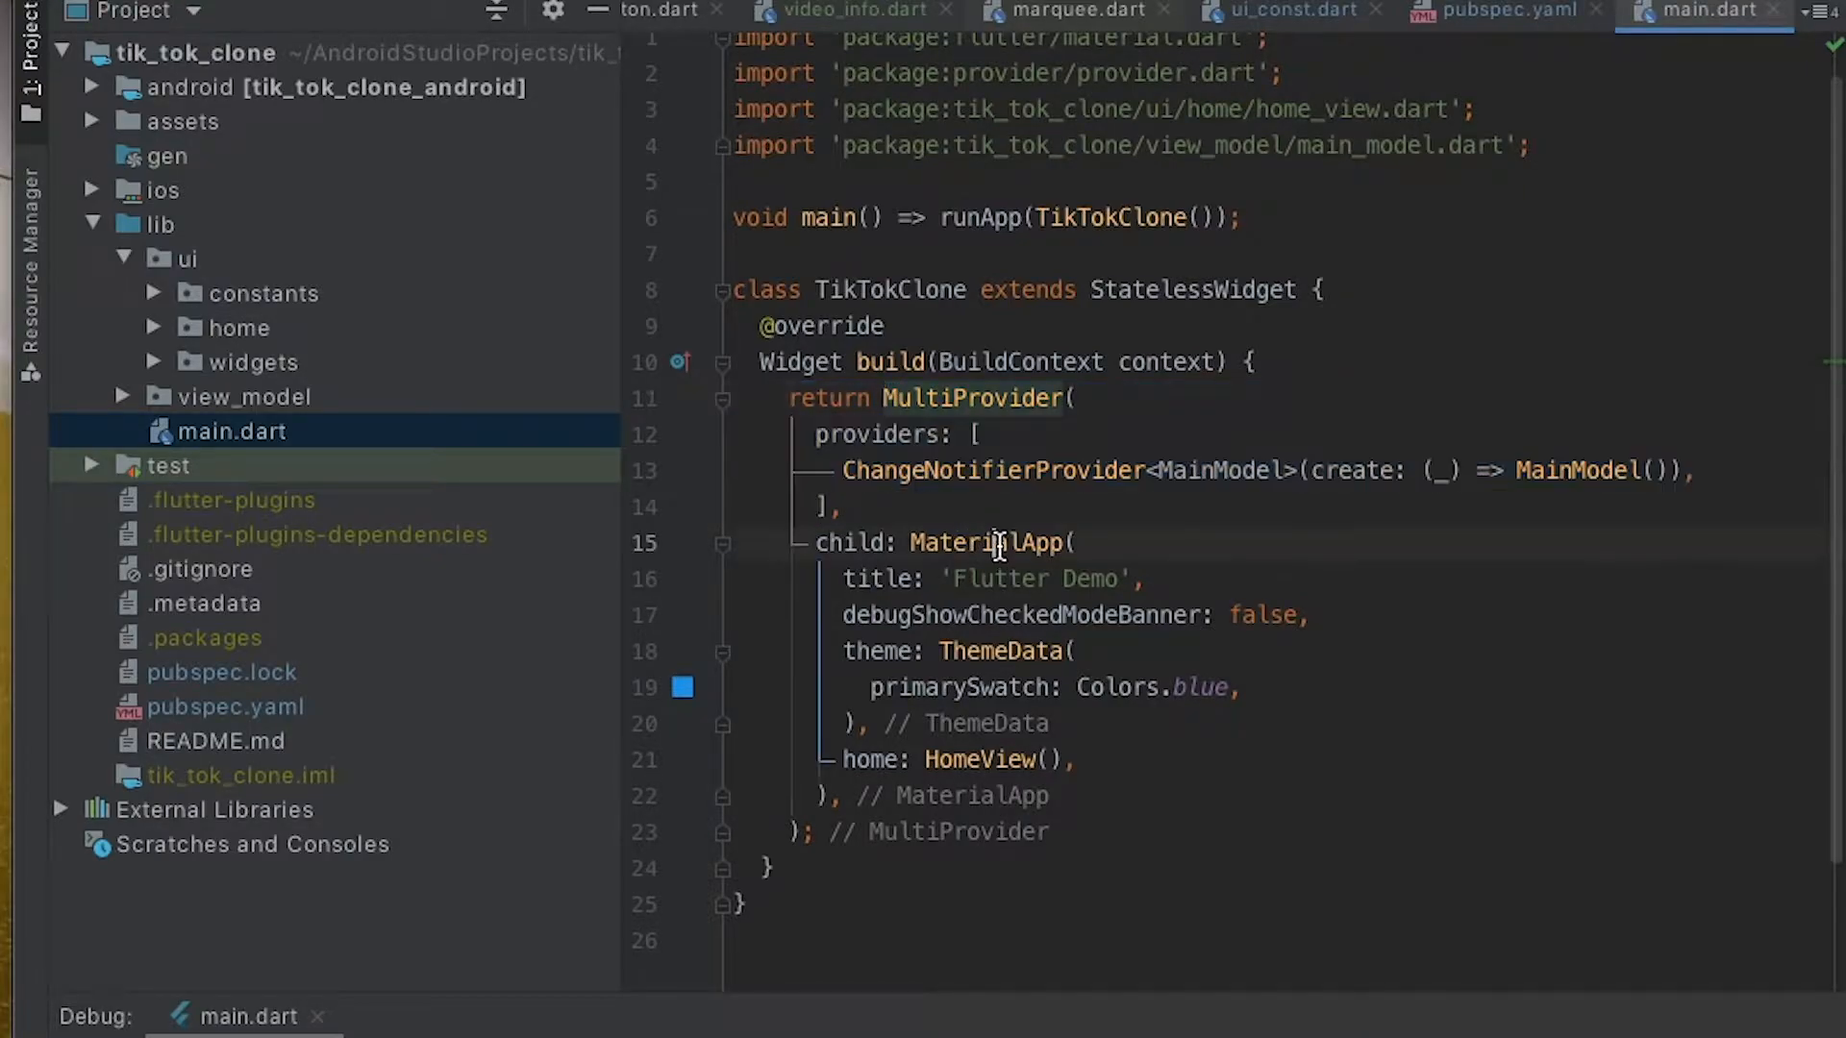
left_click(1071, 542)
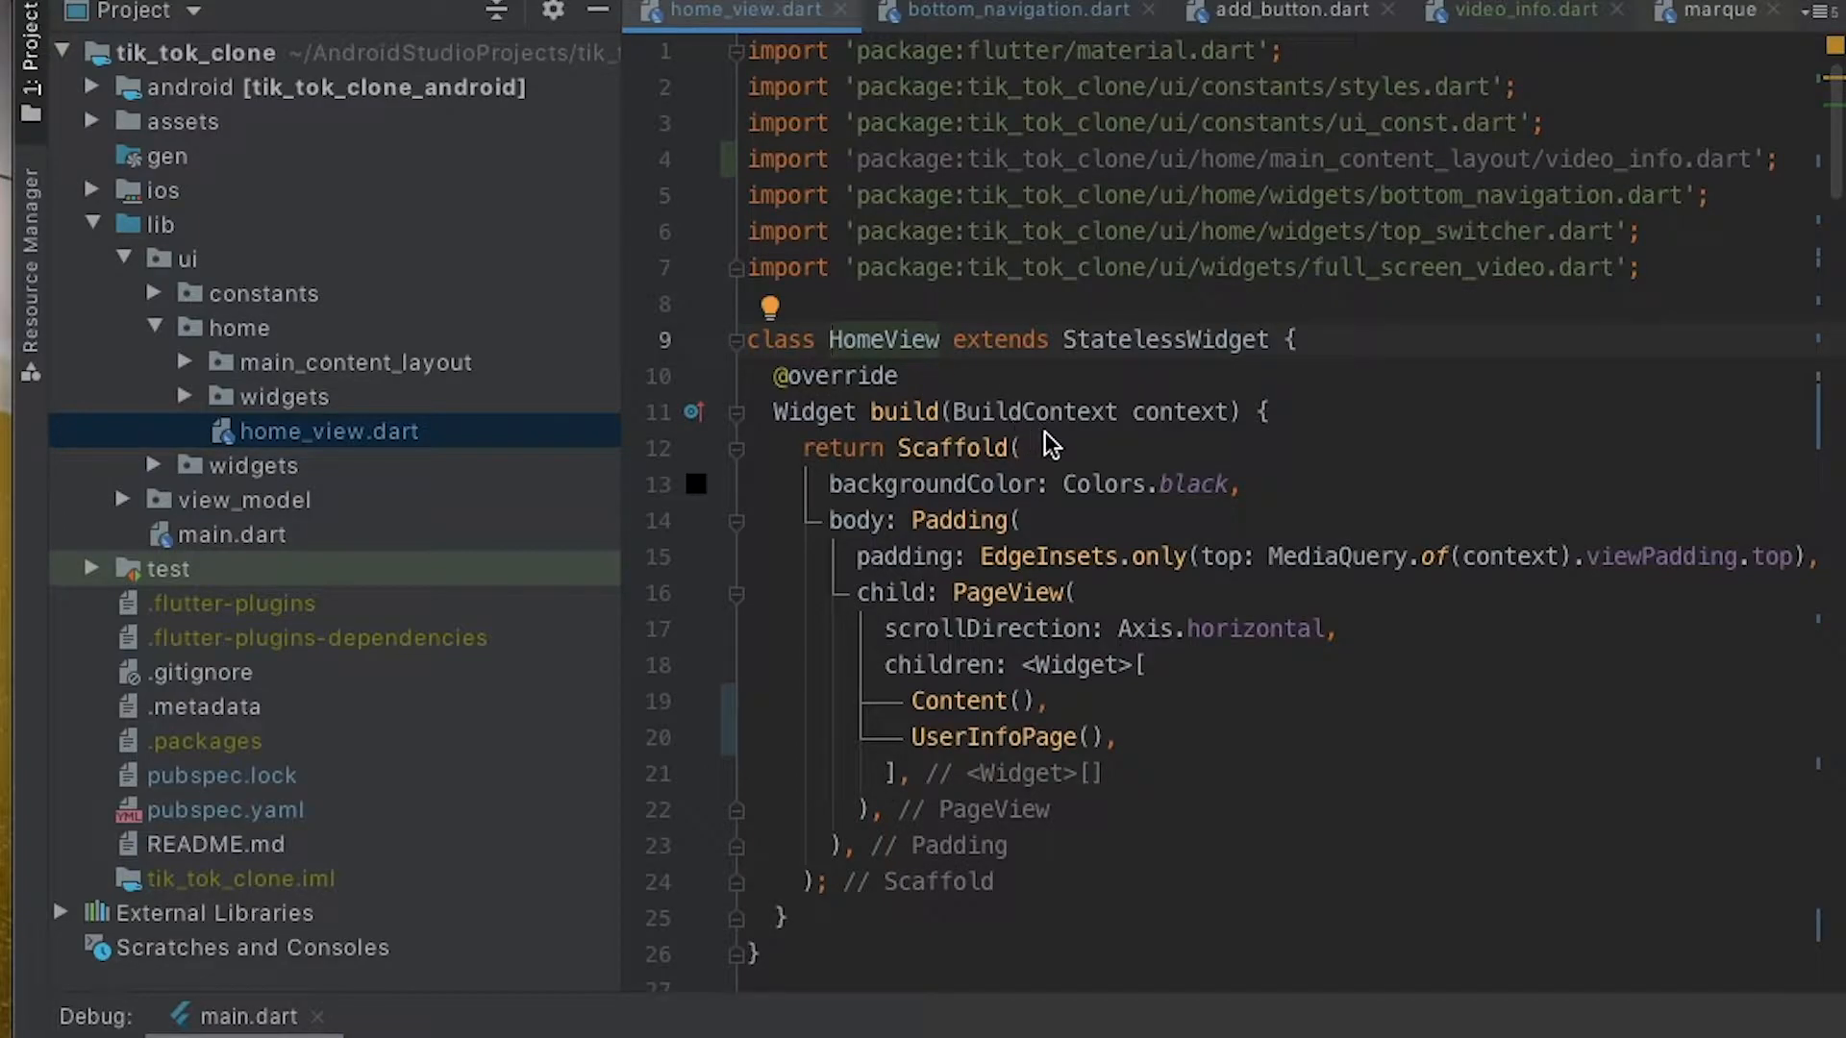
Open lib/ui/home/home_view.dart from the Project panel to show the HomeView scaffold.
left_click(953, 448)
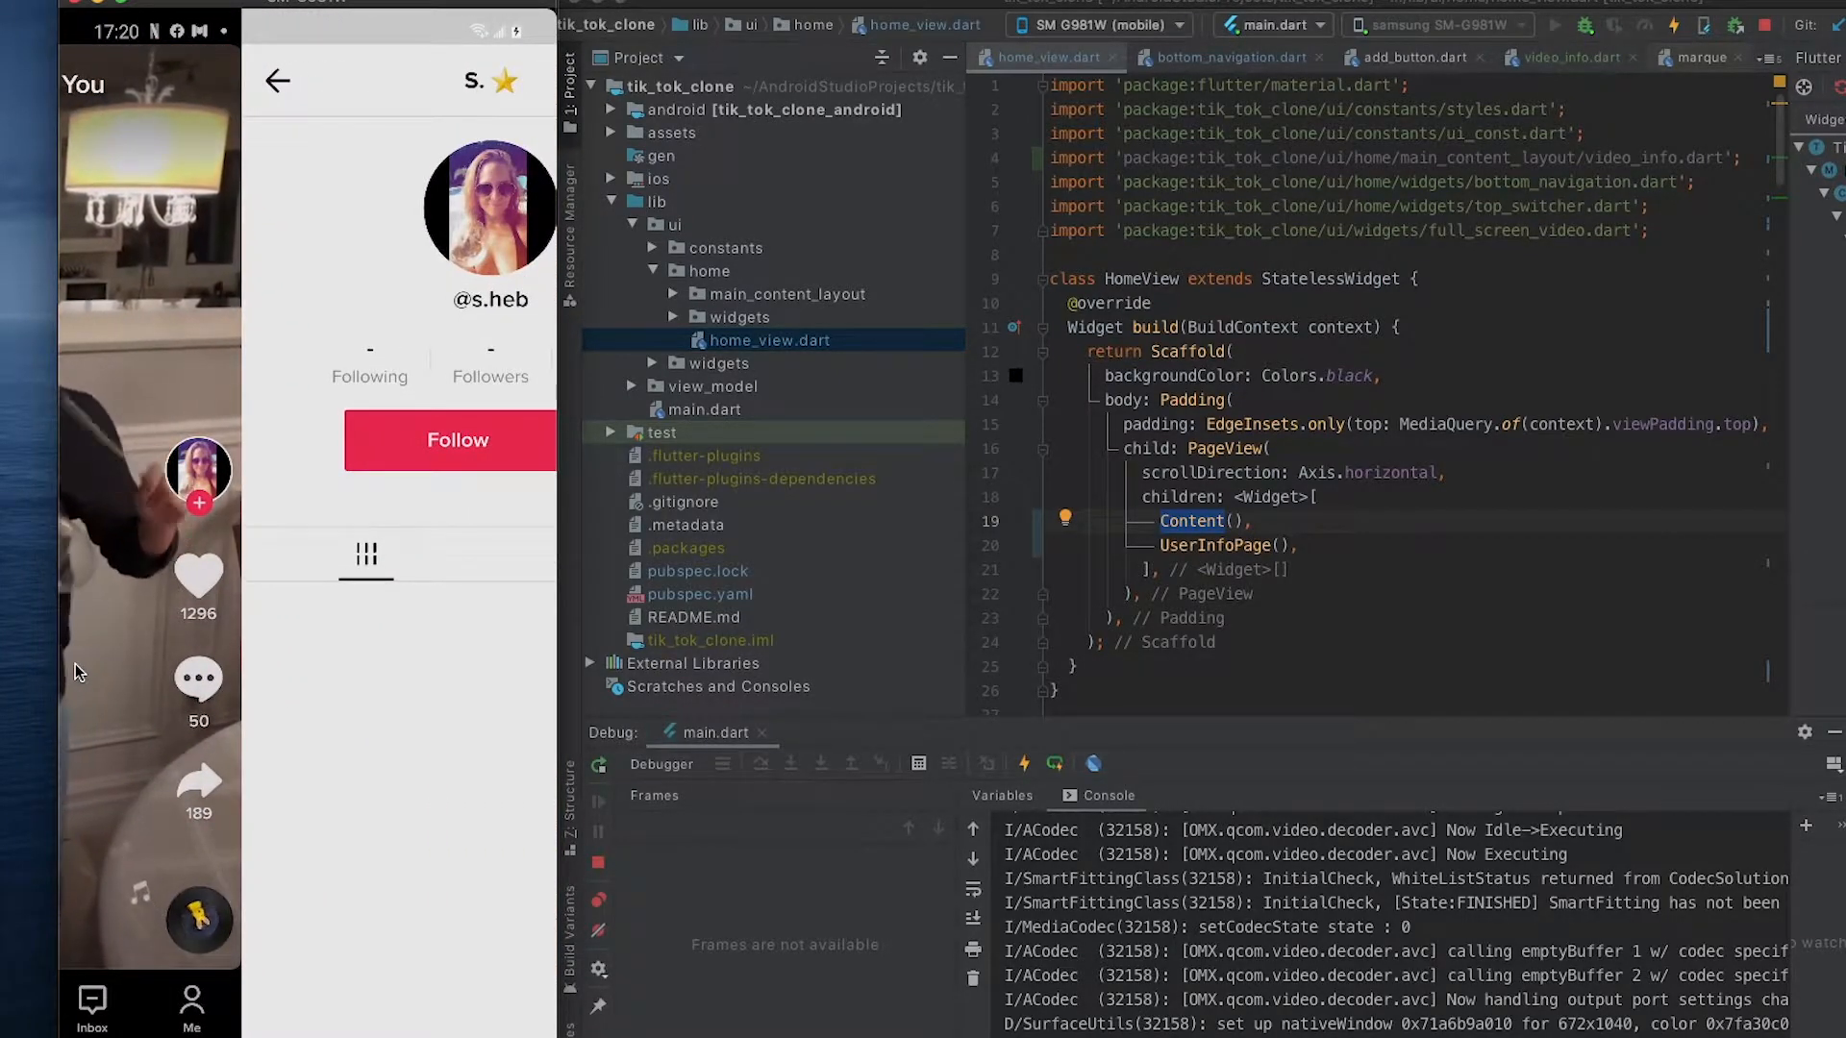
Swipe back to the video feed on the phone and scroll to the Content class.
left_click(277, 81)
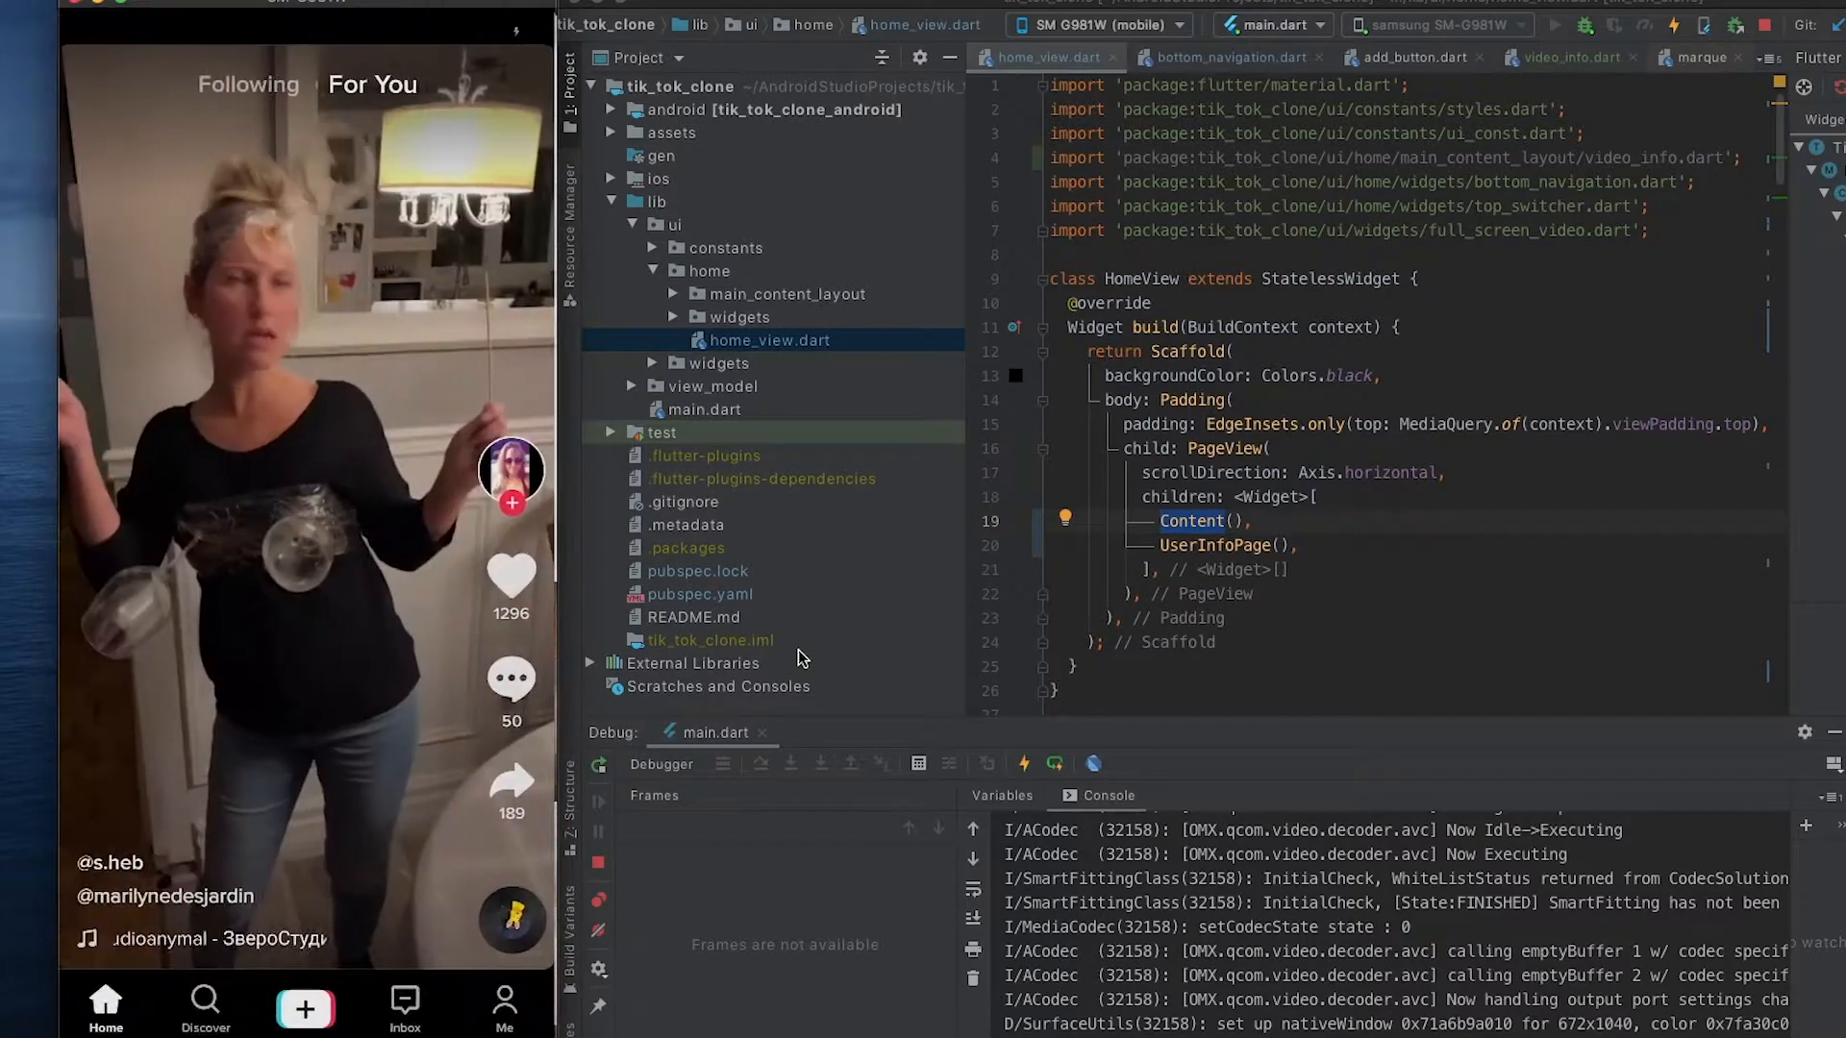
double_click(1209, 473)
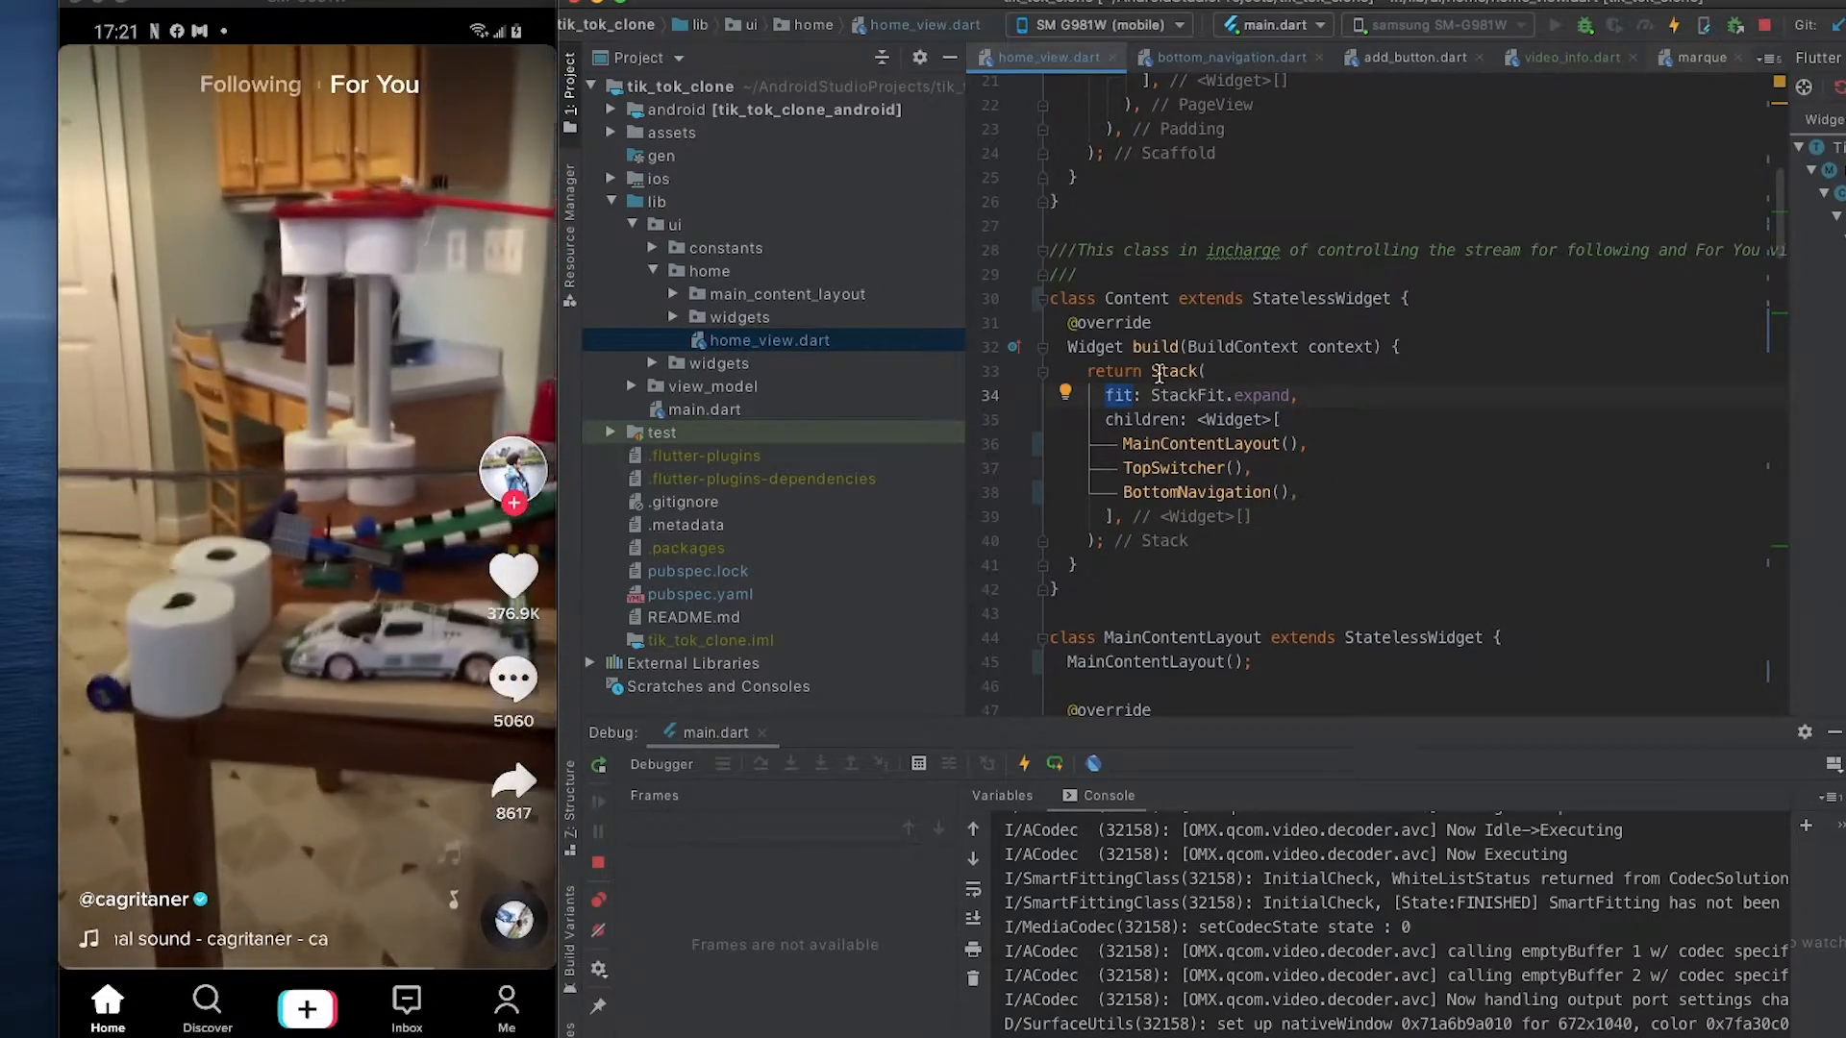
double_click(1198, 444)
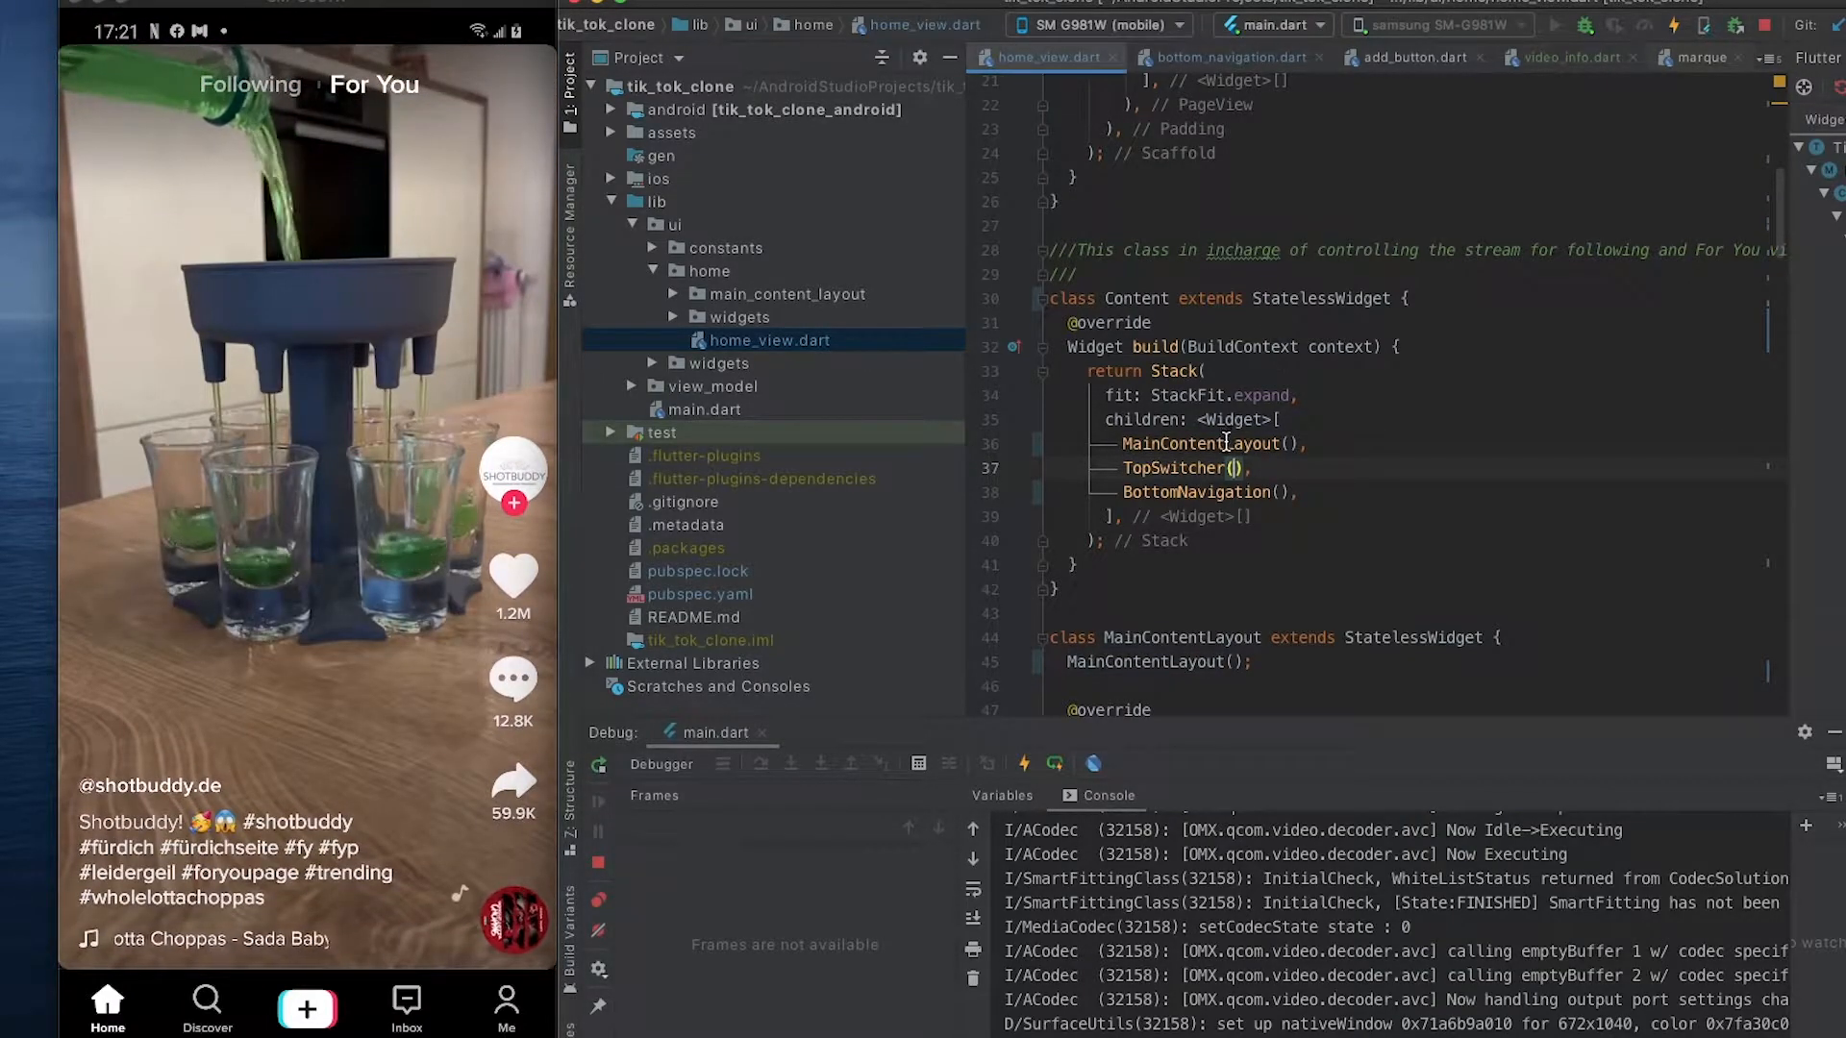
scroll("down", 3)
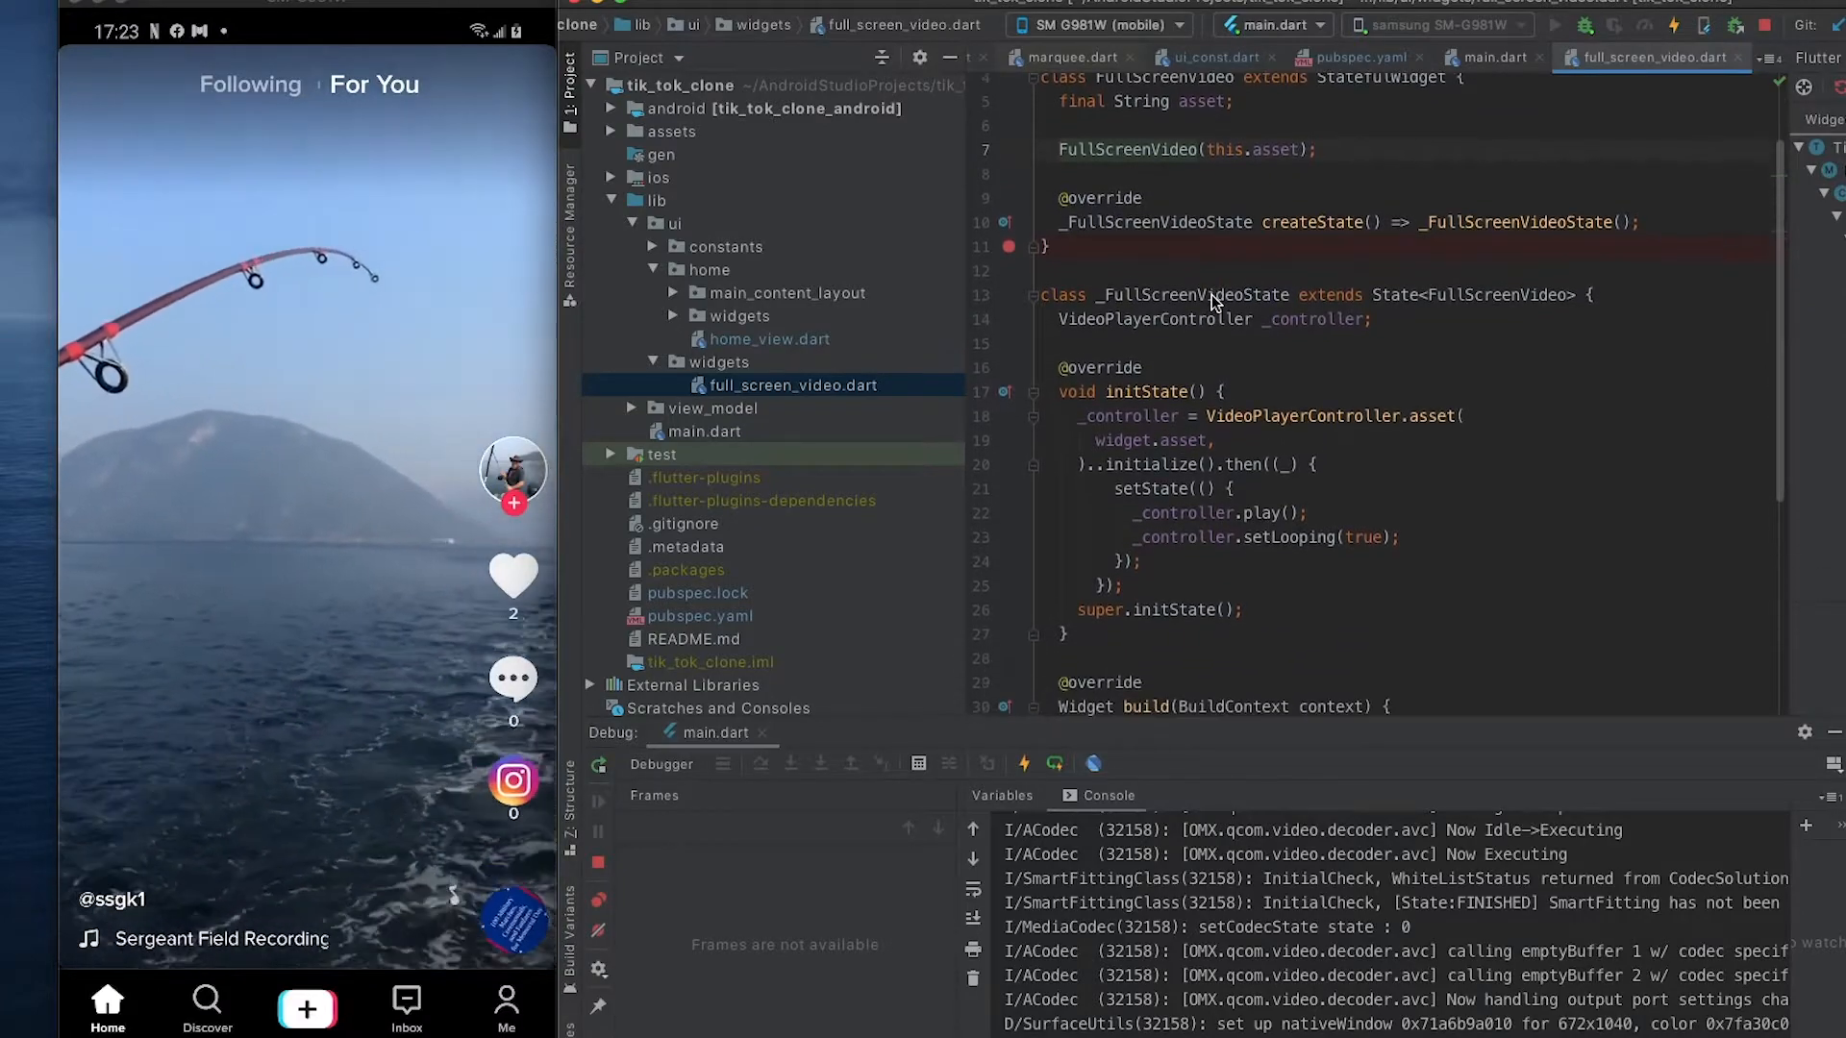
Switch back to the ContentView code in home_view.dart and hot reload the running app.
left_click(769, 338)
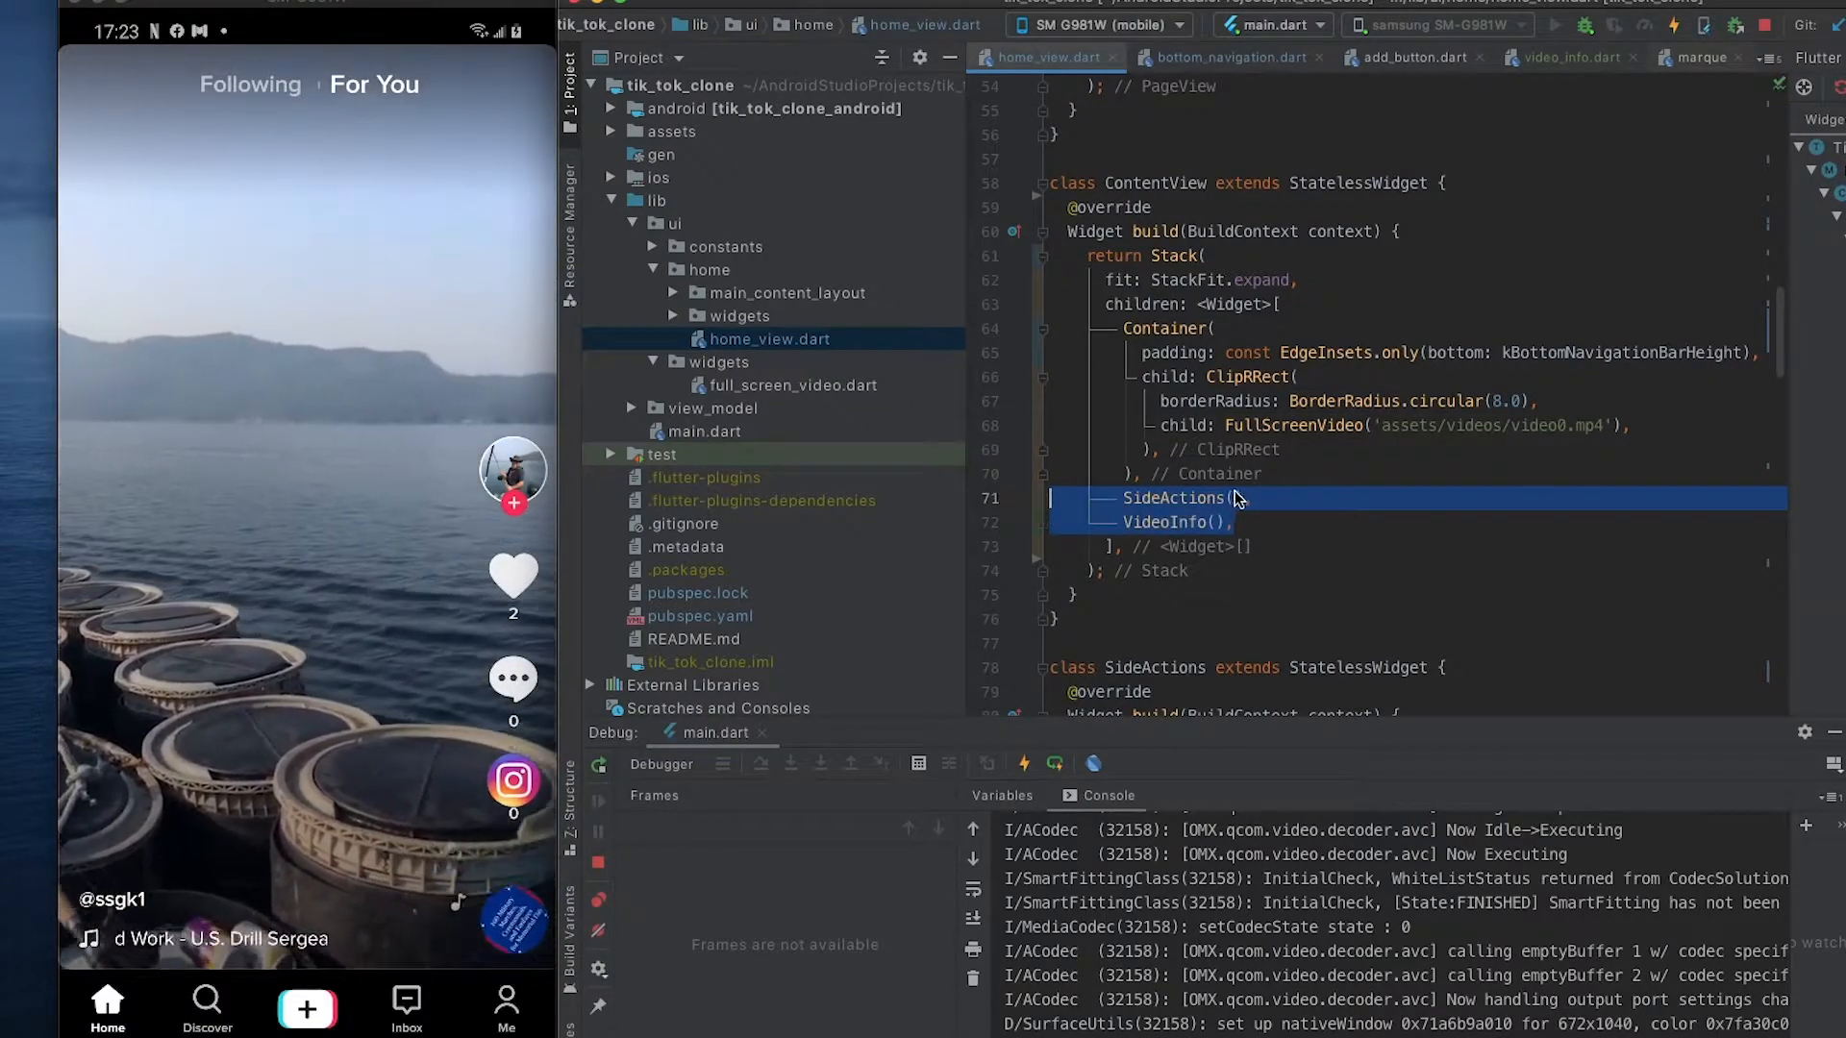
left_click(1023, 764)
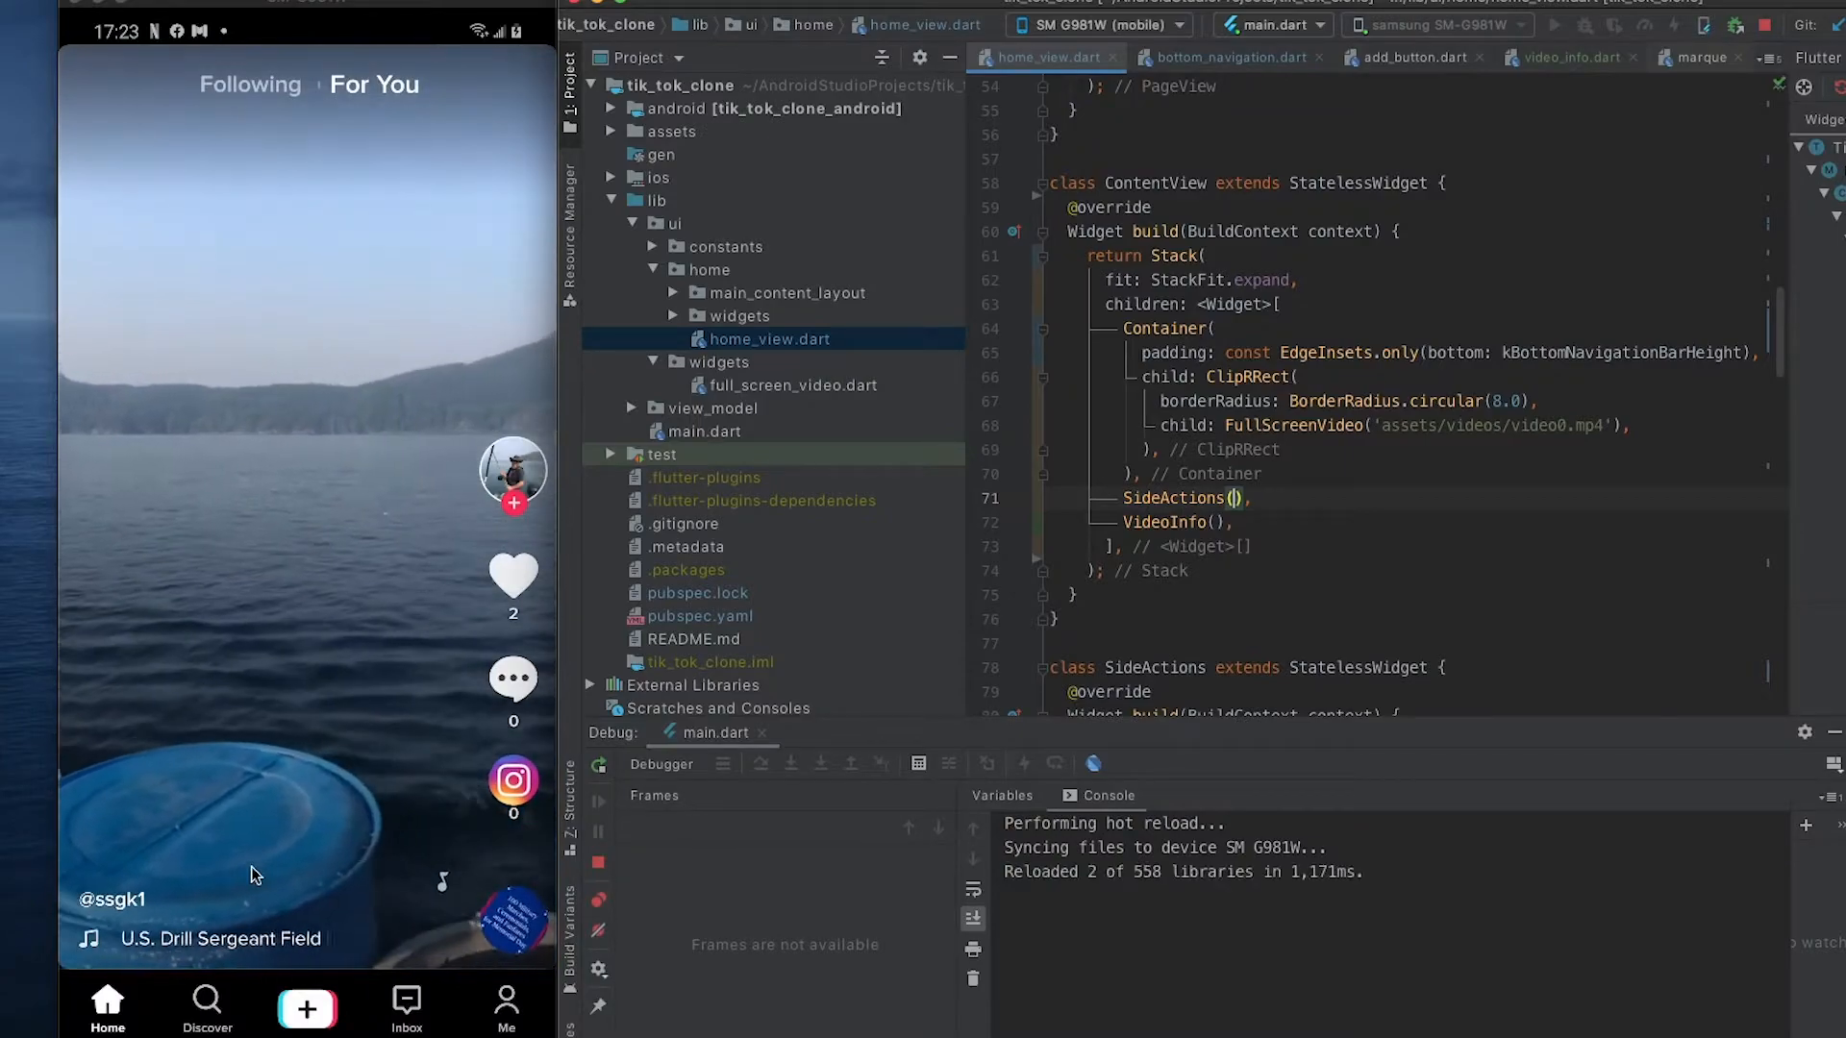